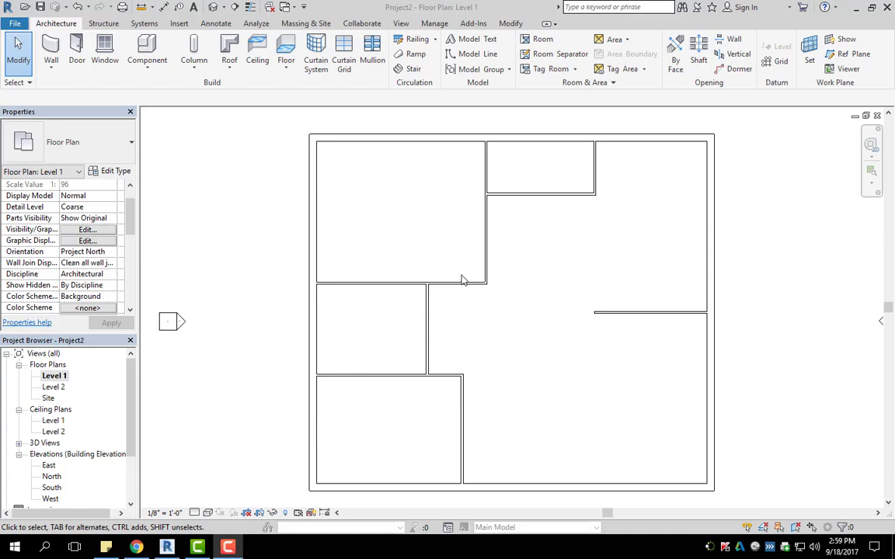
{"action": "mouse_move", "coordinate": [293, 381]}
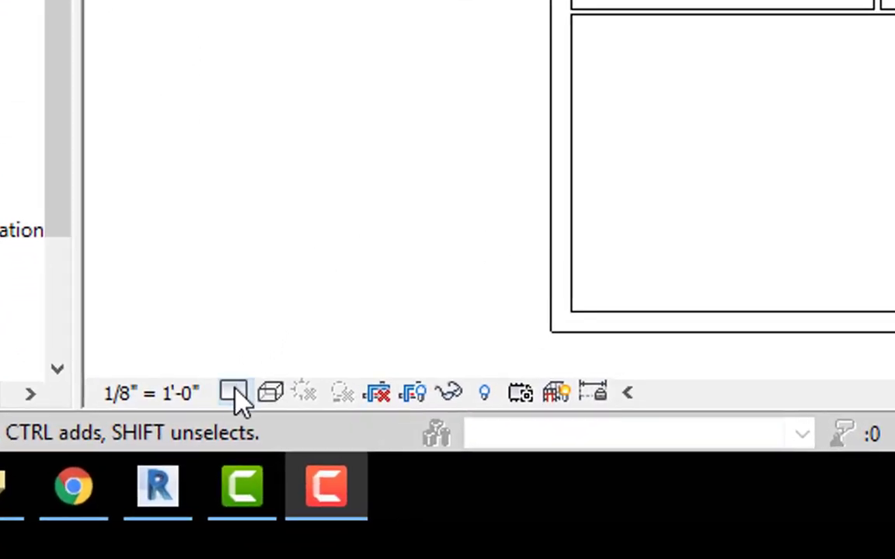
Step: Step the Level 1 plan's detail level up through Medium to Fine
{"action": "left_click", "coordinate": [234, 392]}
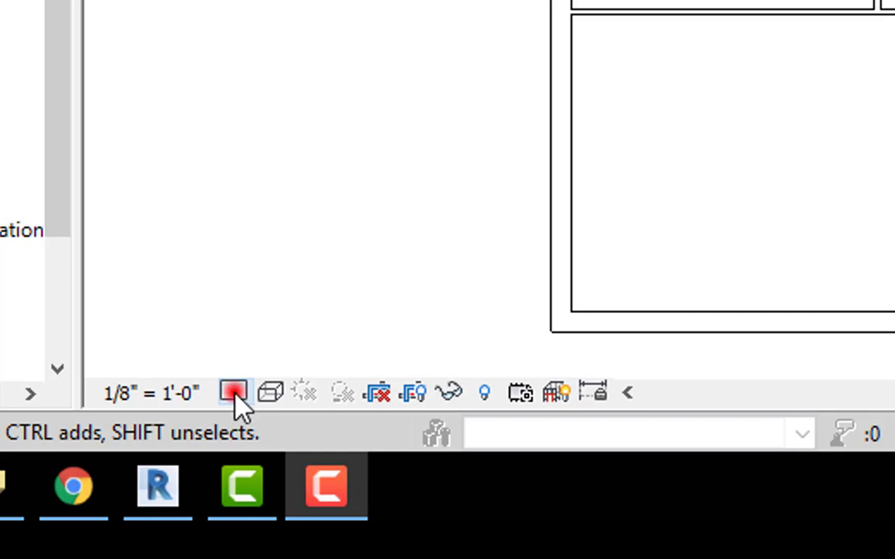
{"action": "left_click", "coordinate": [234, 393]}
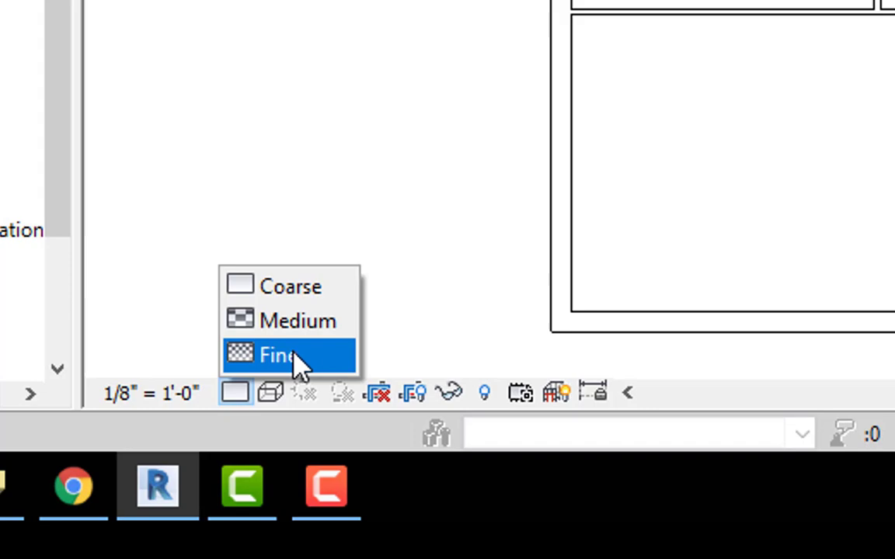
{"action": "left_click", "coordinate": [277, 354]}
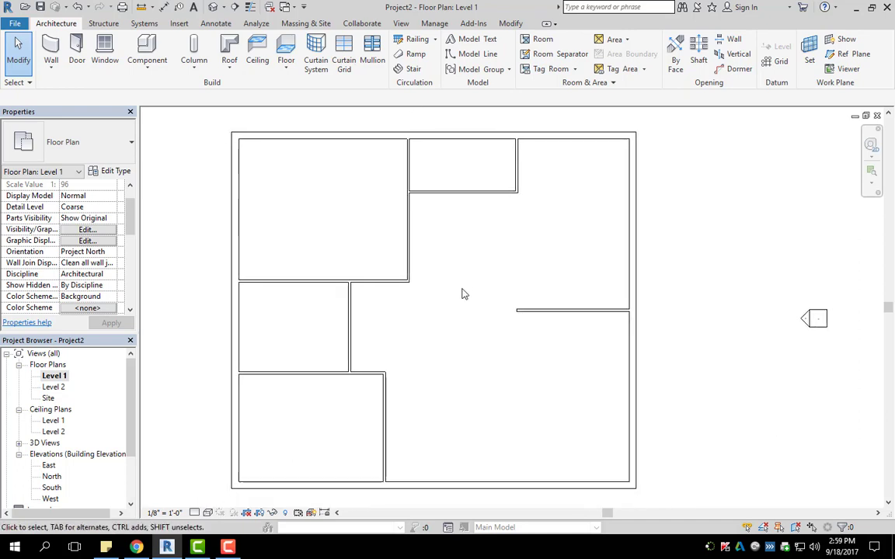
{"action": "left_click", "coordinate": [181, 512]}
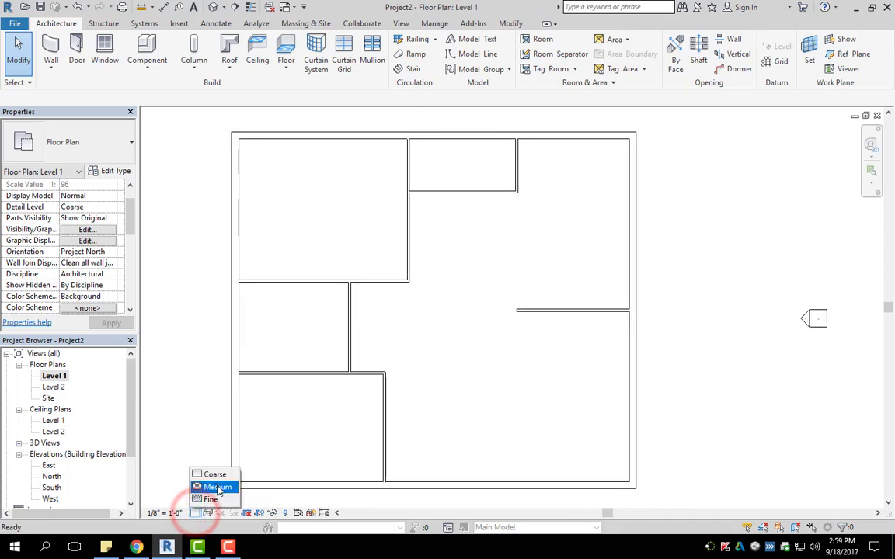
{"action": "left_click", "coordinate": [218, 487]}
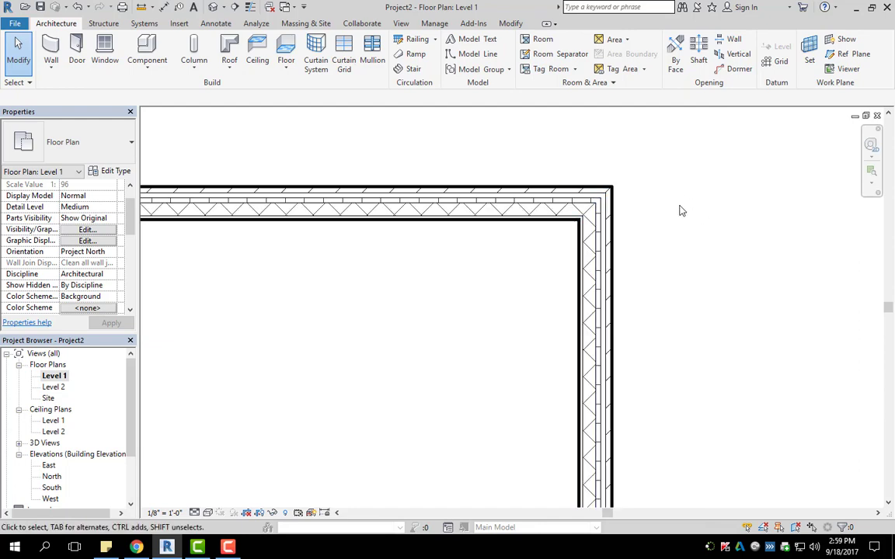
{"action": "mouse_move", "coordinate": [671, 261]}
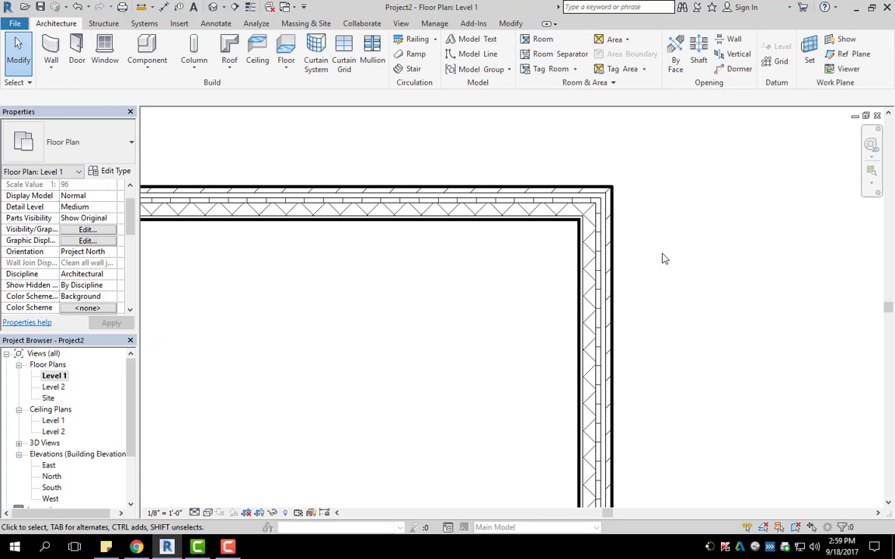
{"action": "left_click", "coordinate": [195, 512]}
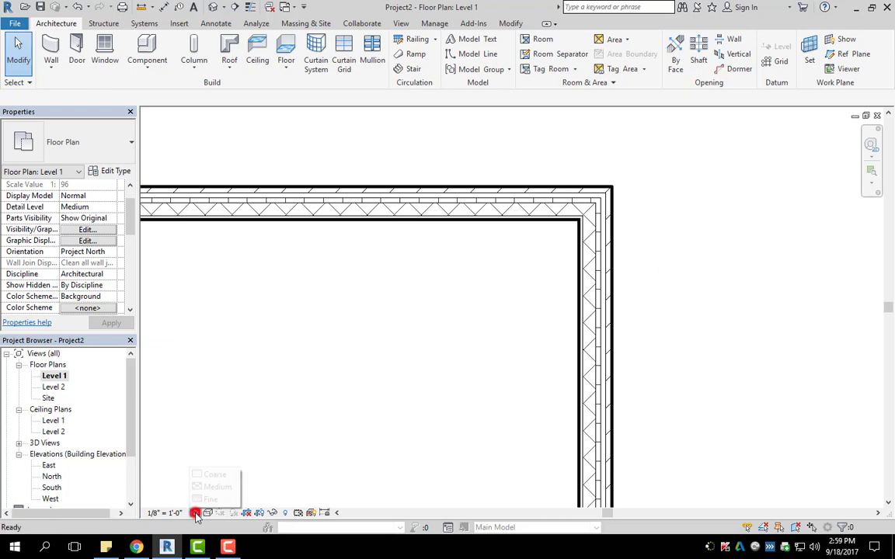
{"action": "left_click", "coordinate": [218, 487]}
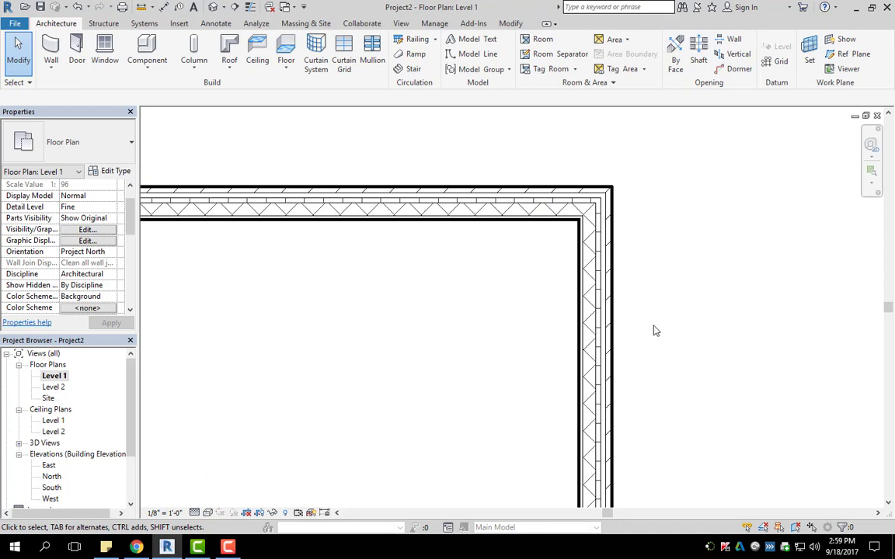
{"action": "mouse_move", "coordinate": [661, 287]}
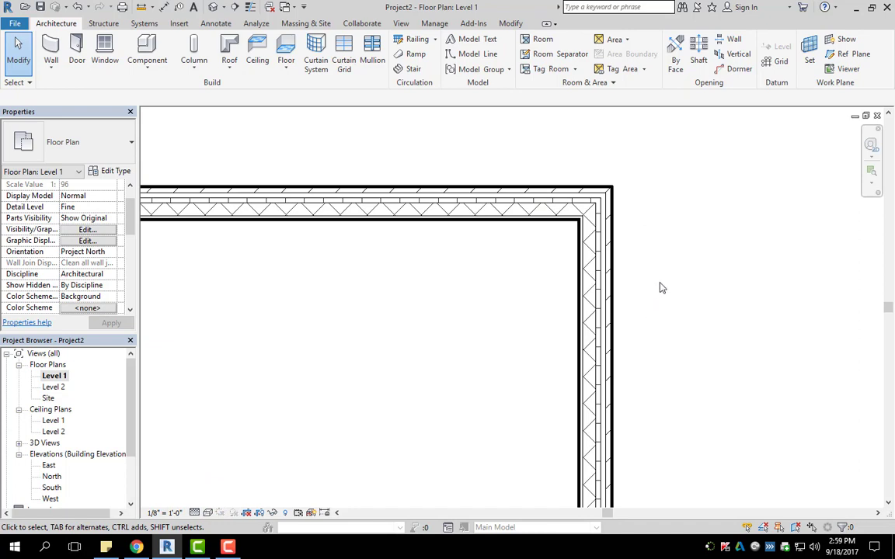
Step: Return the plan to Coarse detail and open the default 3D view
{"action": "left_click", "coordinate": [194, 511]}
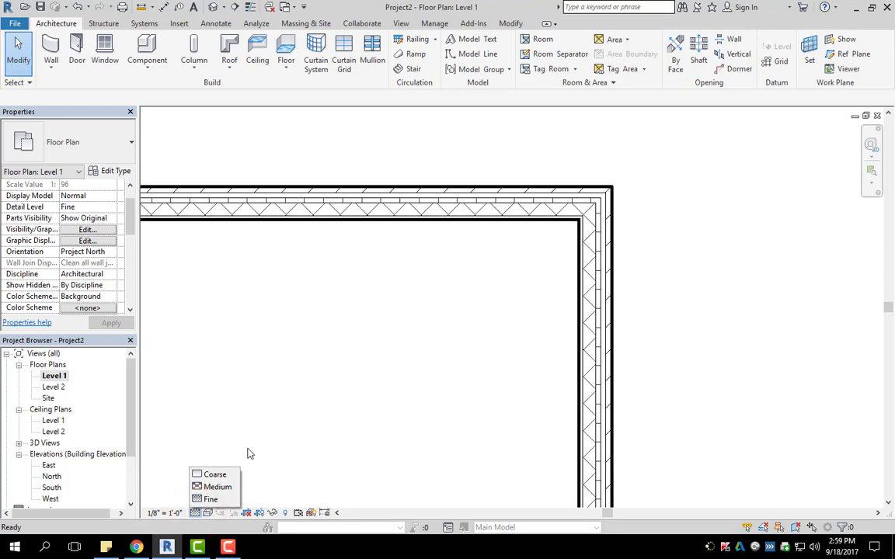
{"action": "left_click", "coordinate": [214, 474]}
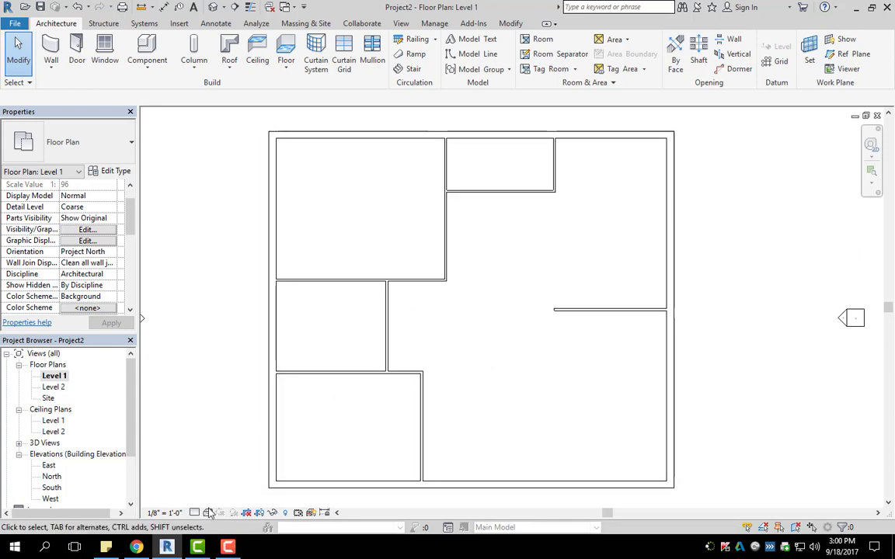
{"action": "mouse_move", "coordinate": [203, 512]}
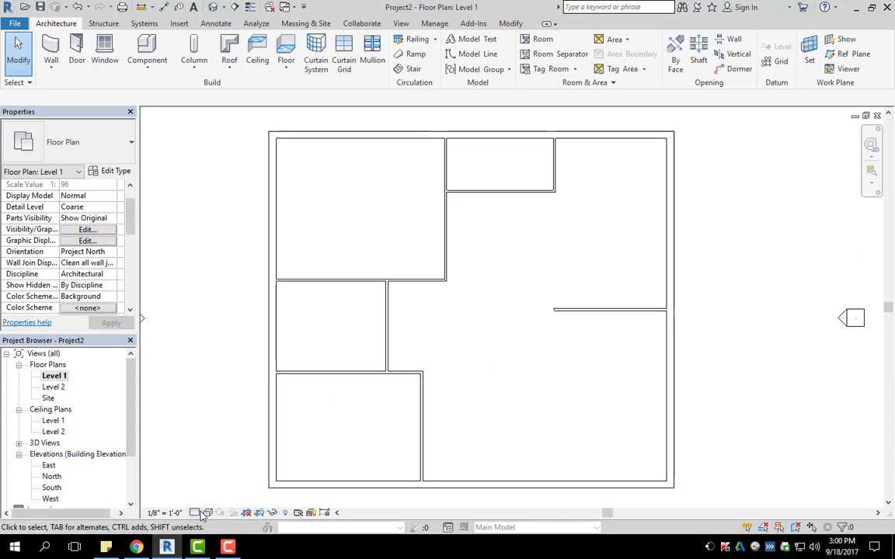
{"action": "left_click", "coordinate": [208, 512]}
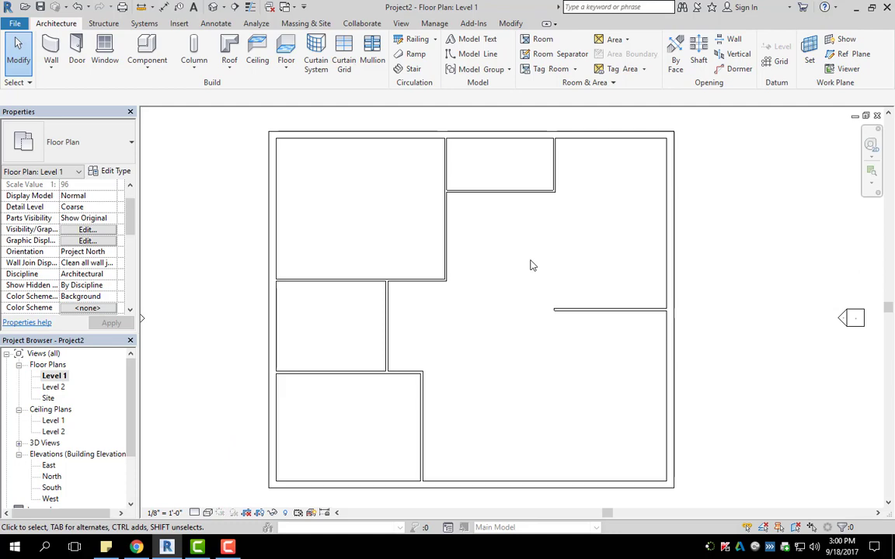
{"action": "left_click", "coordinate": [215, 7]}
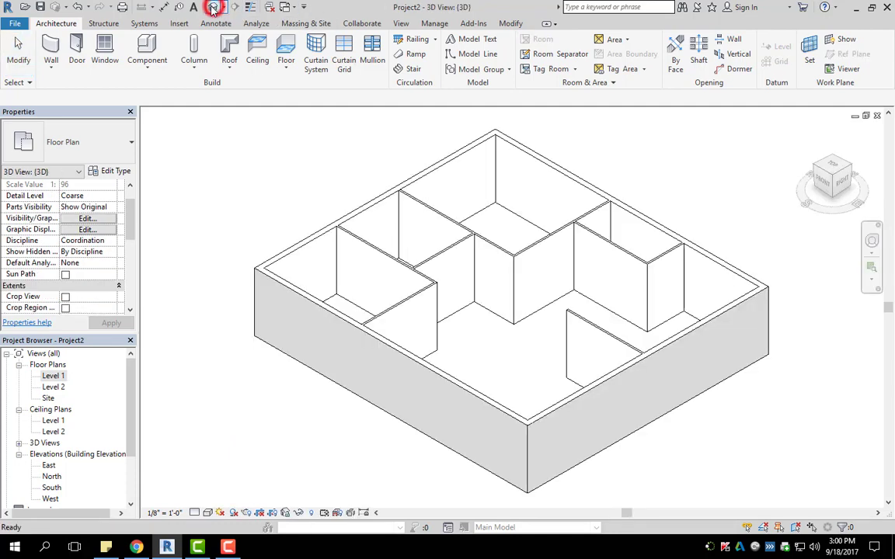
Step: Preview the 3D house as Wireframe, then set Hidden Line and clear the wall selection
{"action": "left_click", "coordinate": [208, 513]}
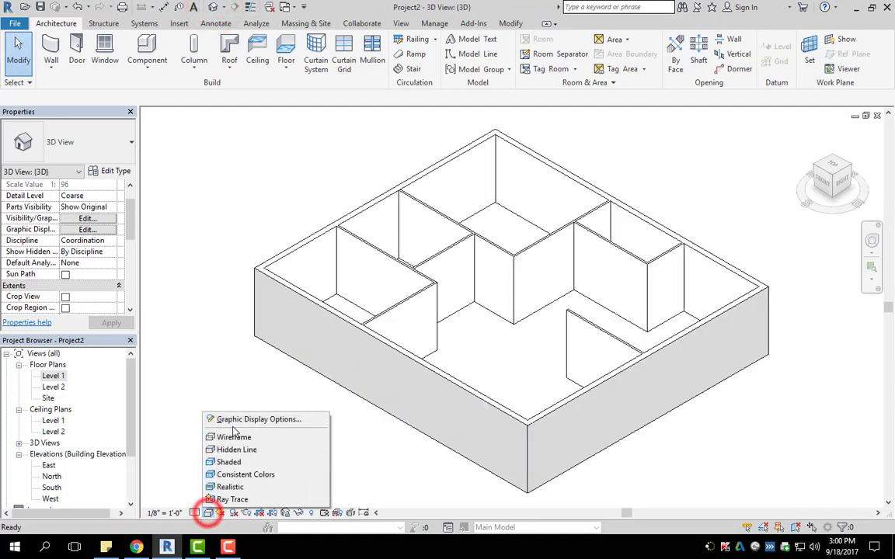
{"action": "left_click", "coordinate": [233, 436]}
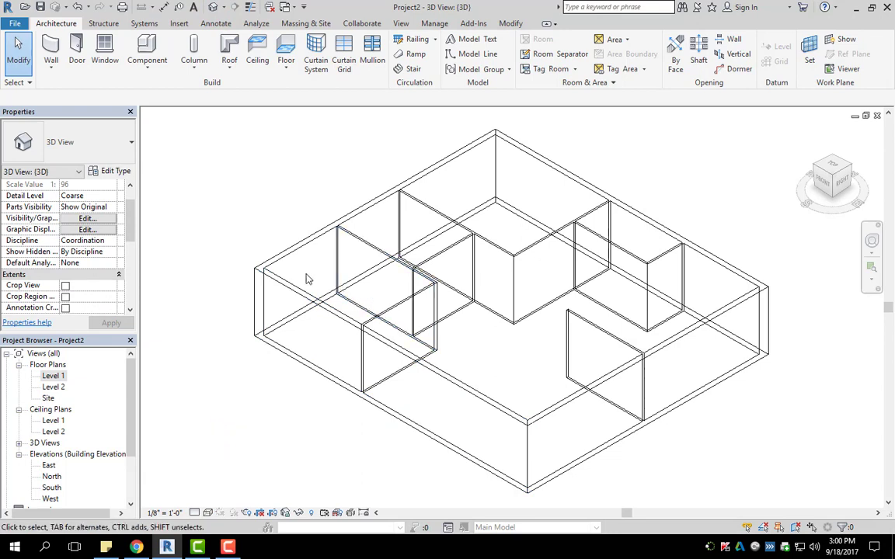
{"action": "left_click", "coordinate": [407, 342]}
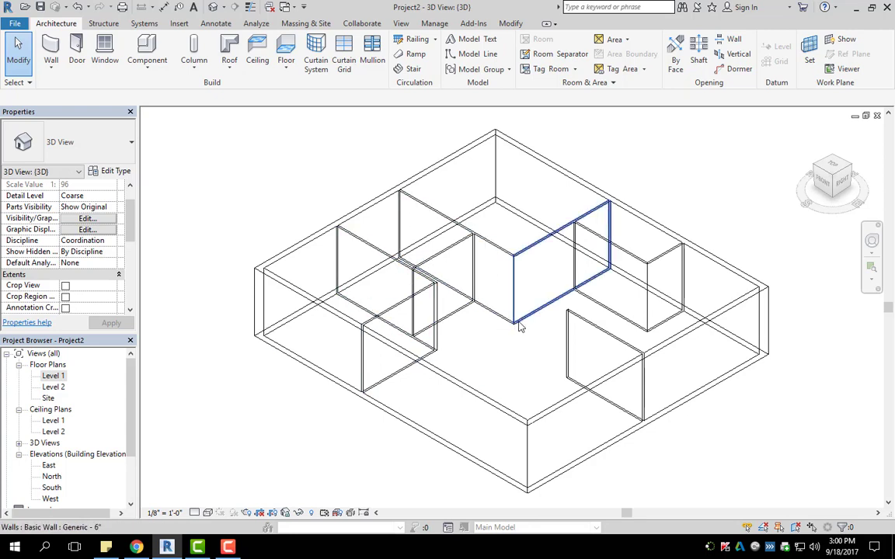
{"action": "left_click", "coordinate": [207, 513]}
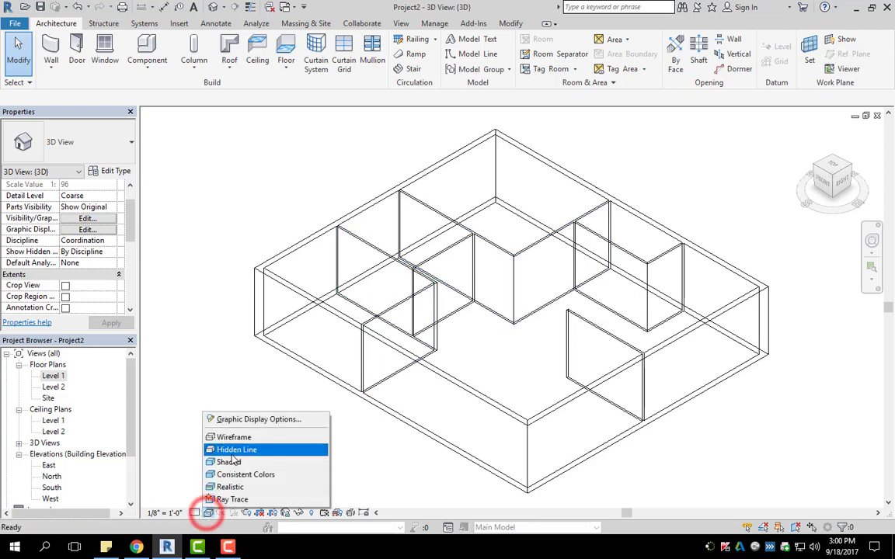
{"action": "left_click", "coordinate": [228, 461]}
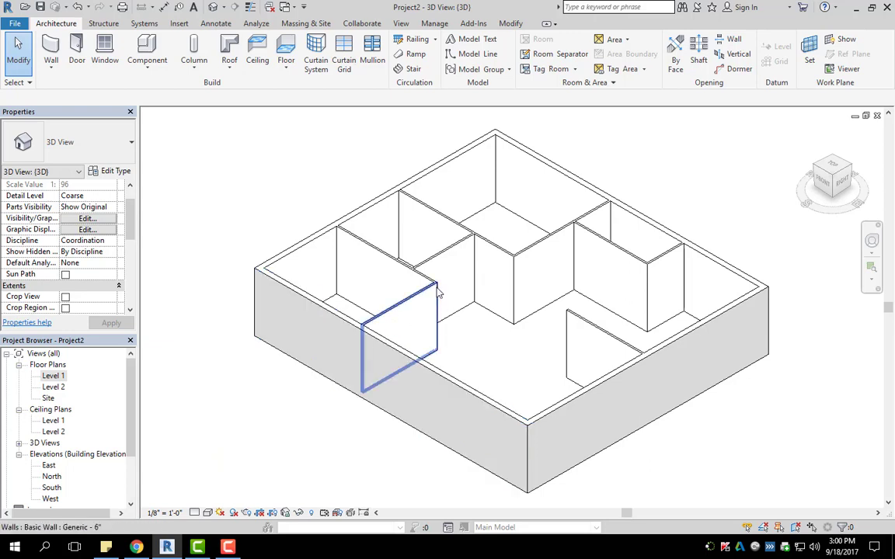
{"action": "left_click", "coordinate": [592, 275]}
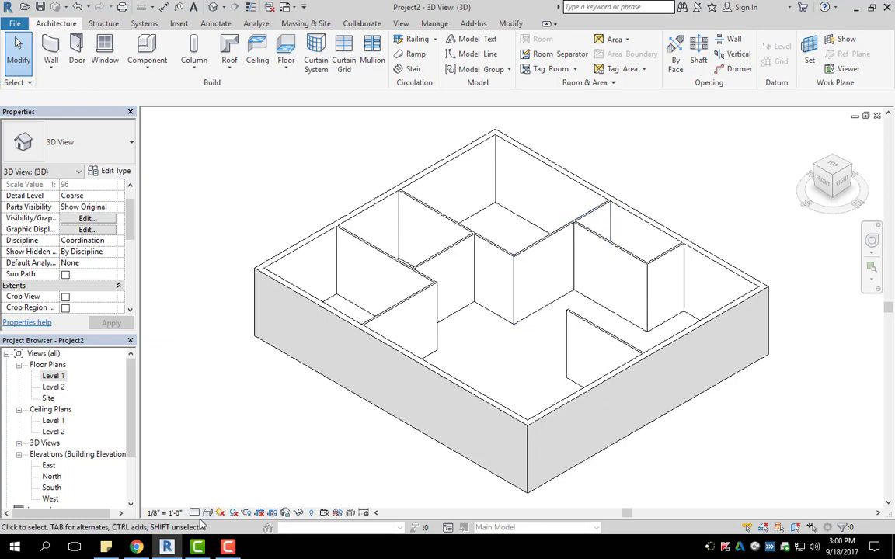
{"action": "left_click", "coordinate": [207, 512]}
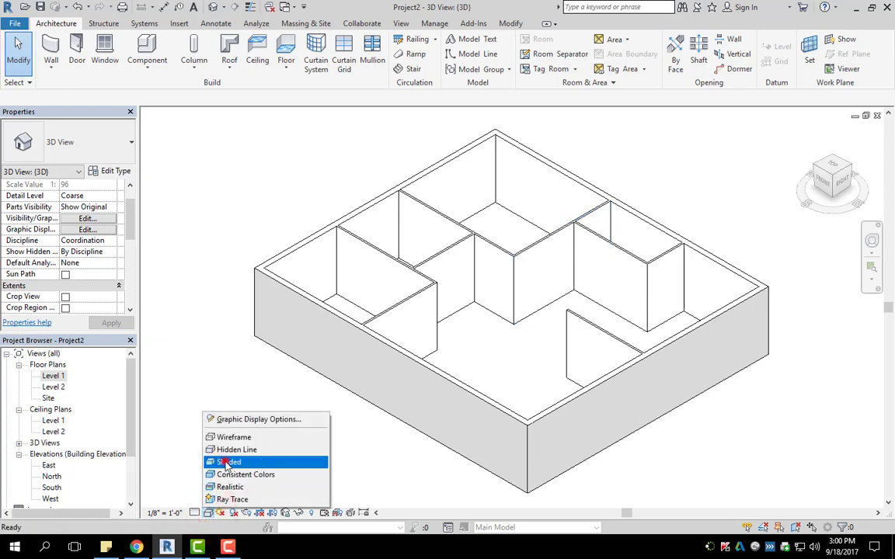
Step: Switch the 3D house view to Shaded, then to Consistent Colors
{"action": "left_click", "coordinate": [227, 462]}
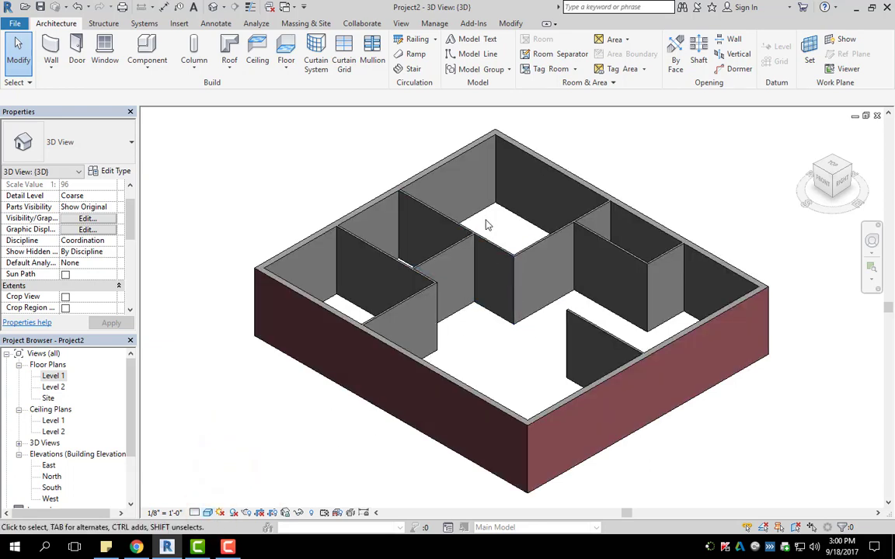
{"action": "mouse_move", "coordinate": [565, 259]}
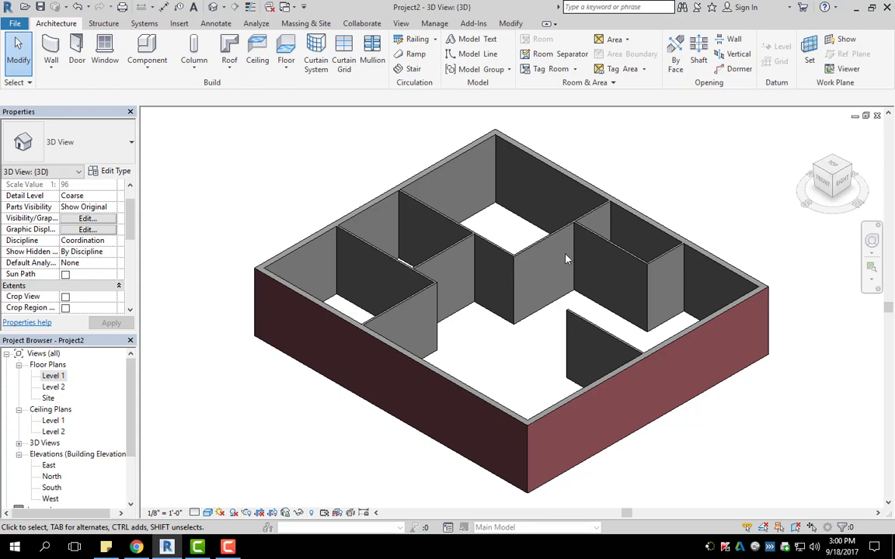
{"action": "left_click", "coordinate": [559, 264]}
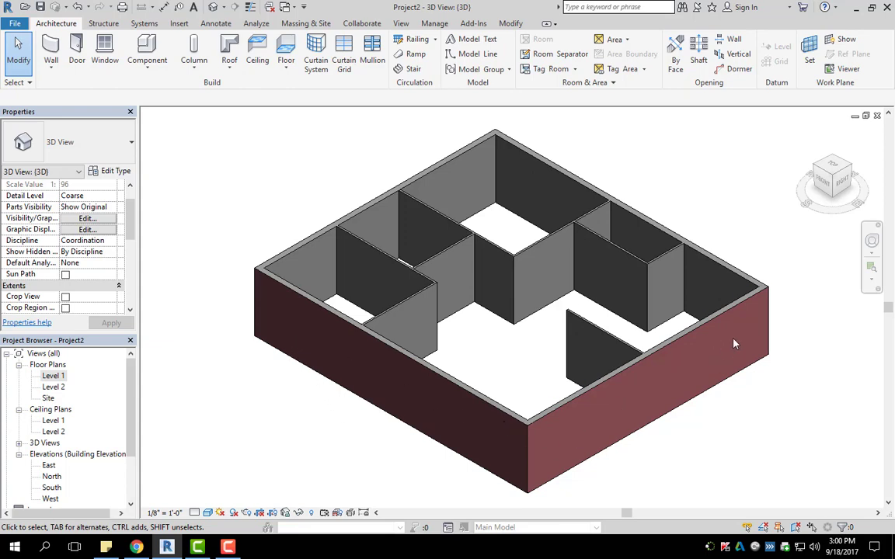
{"action": "mouse_move", "coordinate": [722, 350]}
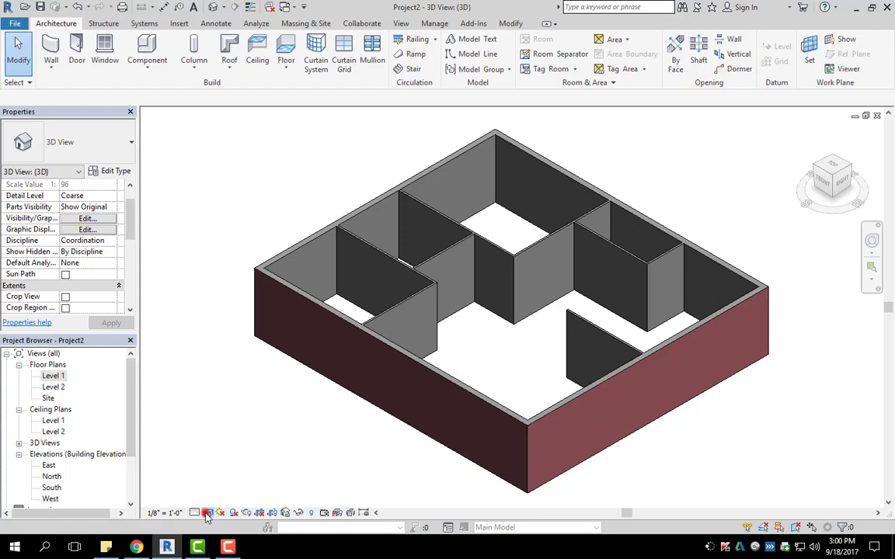
{"action": "mouse_move", "coordinate": [205, 512]}
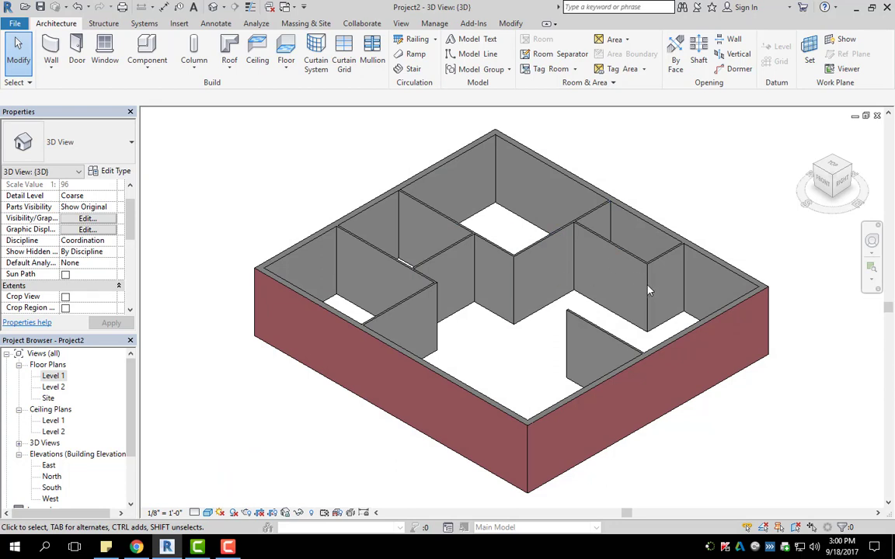
{"action": "left_click", "coordinate": [516, 287]}
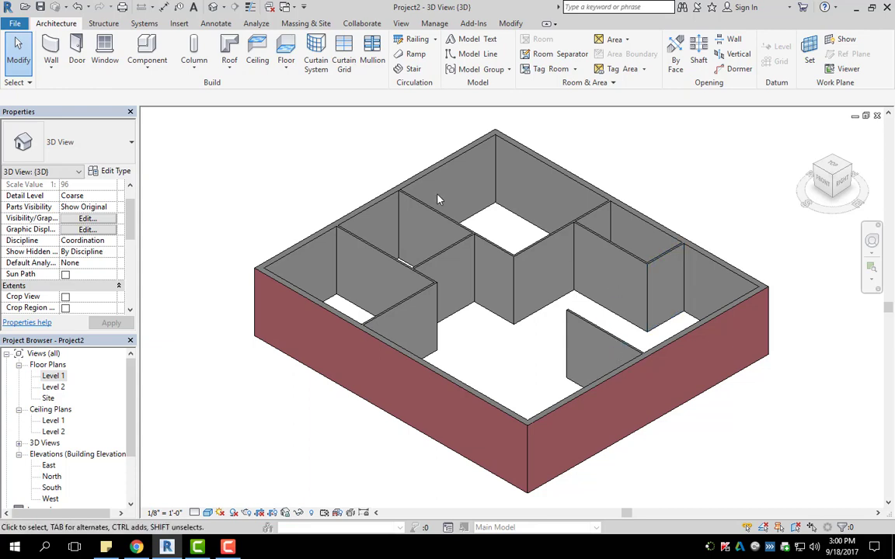
{"action": "mouse_move", "coordinate": [294, 325]}
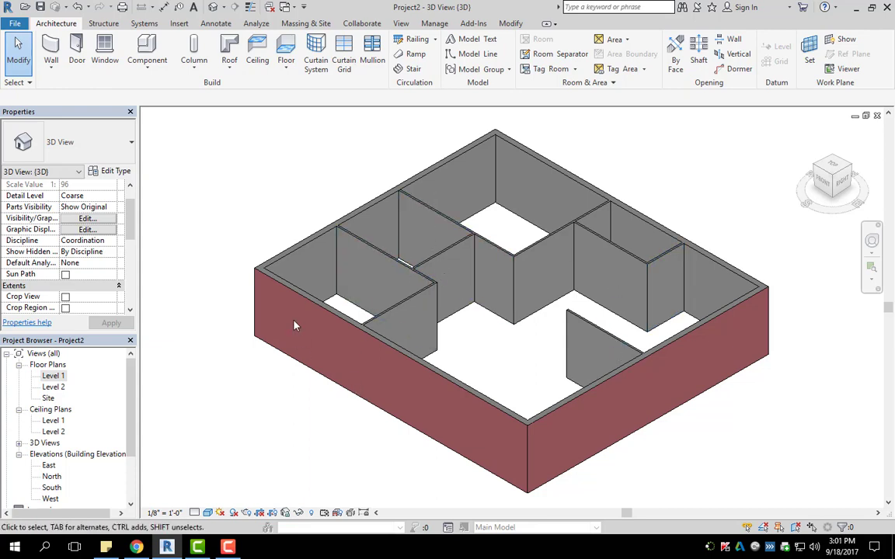
{"action": "mouse_move", "coordinate": [260, 468]}
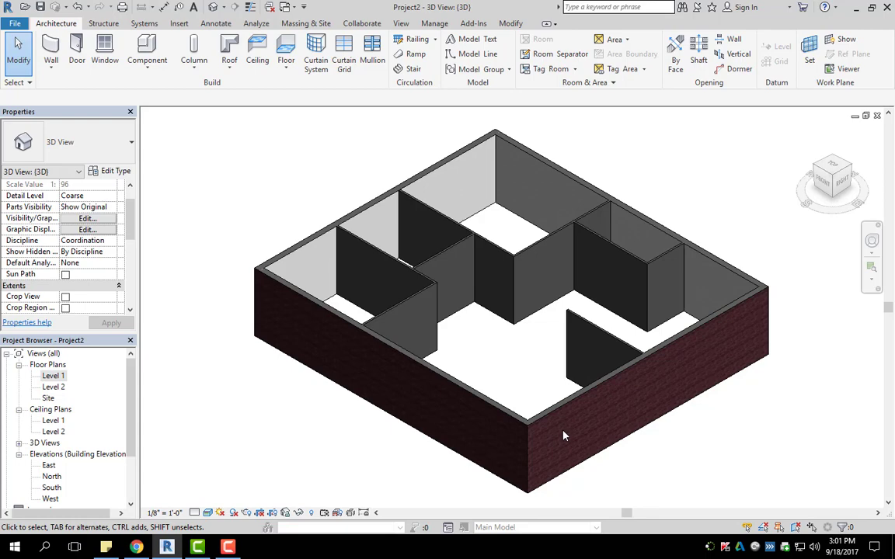
{"action": "mouse_move", "coordinate": [555, 436]}
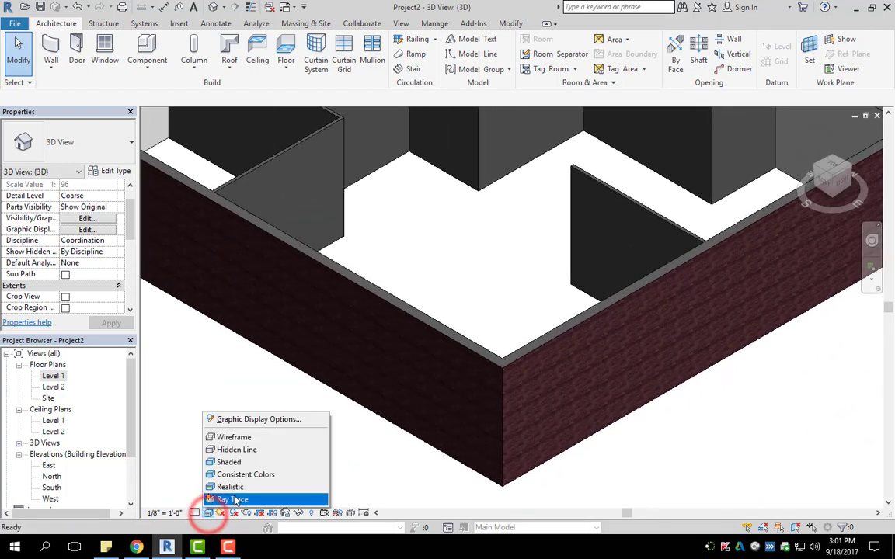
Step: Render the brick wall close-up with Ray Trace, then switch to Hidden Line
{"action": "left_click", "coordinate": [228, 499]}
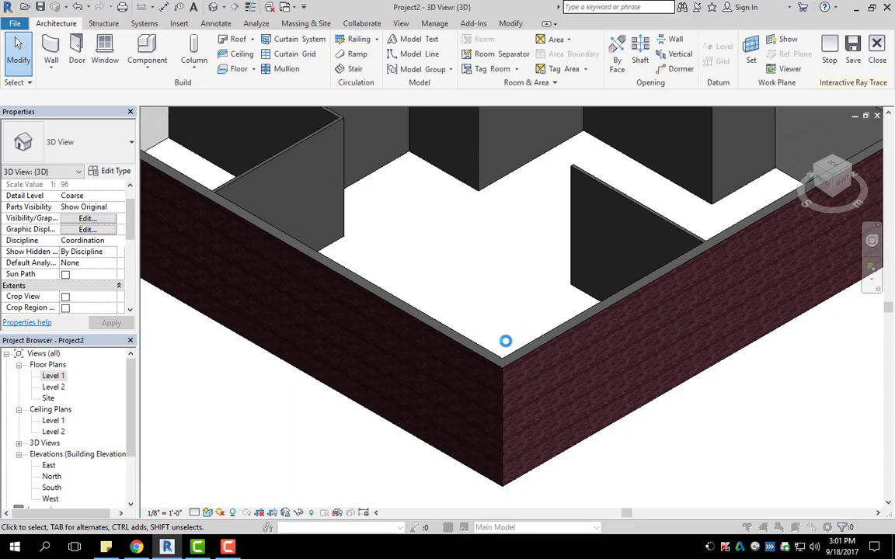
{"action": "left_click", "coordinate": [852, 82]}
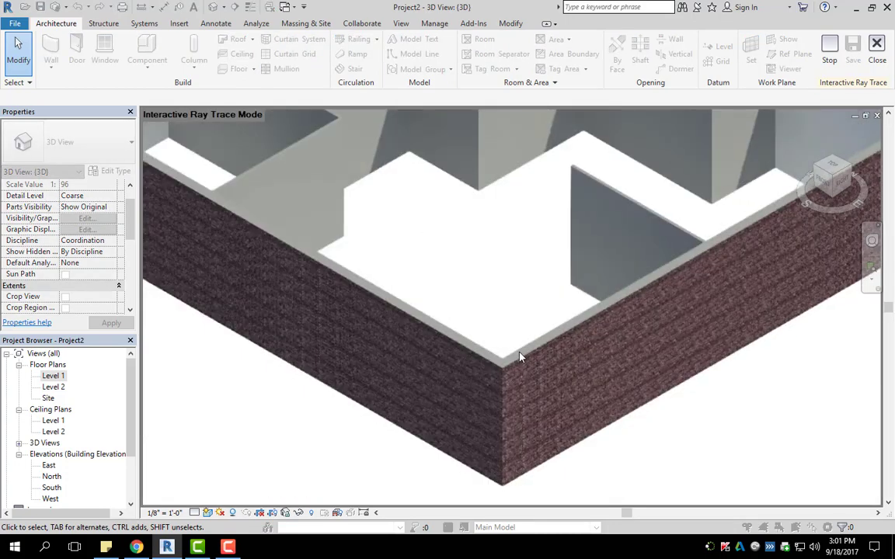
{"action": "mouse_move", "coordinate": [525, 375]}
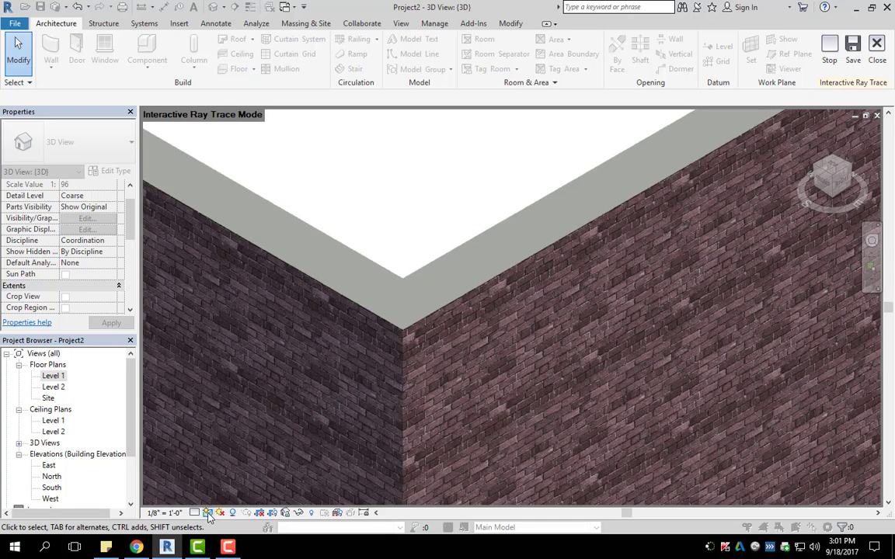
{"action": "left_click", "coordinate": [208, 512]}
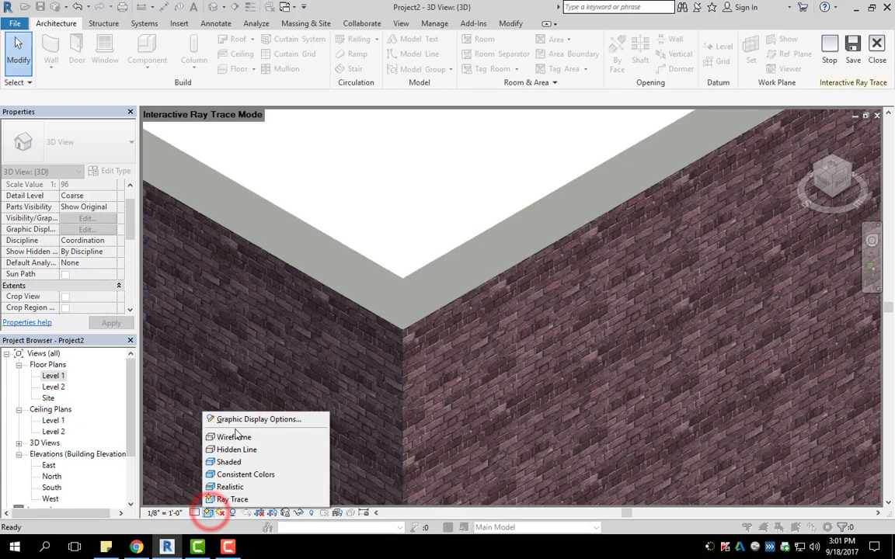
{"action": "left_click", "coordinate": [235, 436]}
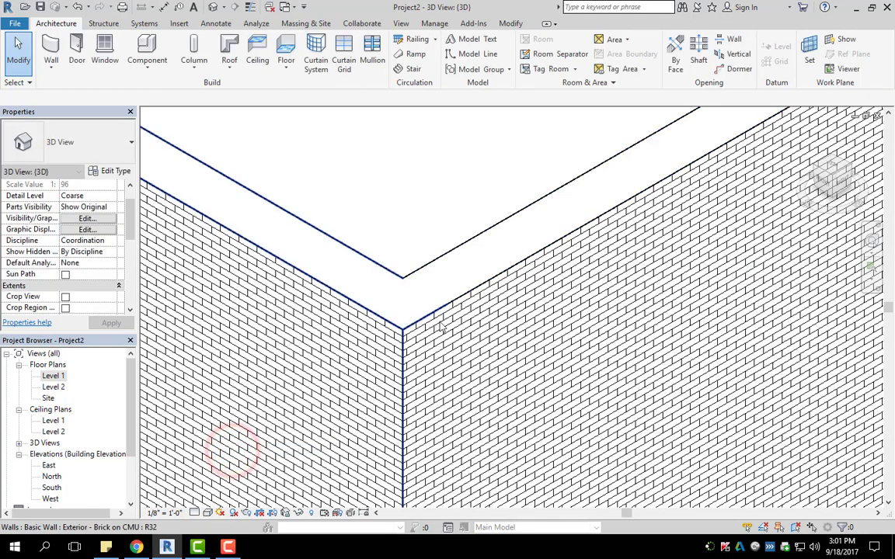